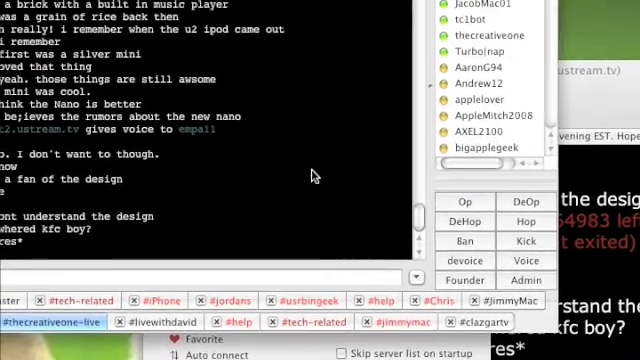
# Step: Scroll the server list and select the newly added 'New Network' for editing
pyautogui.scroll(-3)
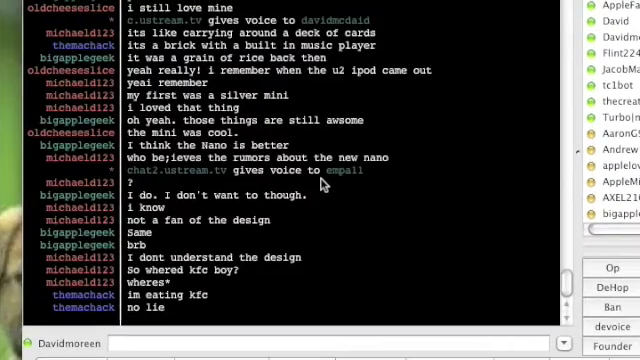
pyautogui.scroll(-3)
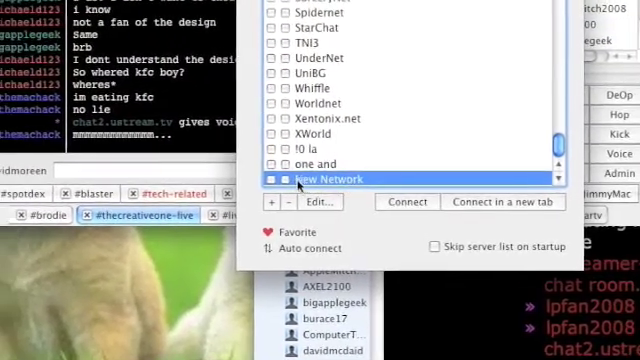
pyautogui.click(317, 202)
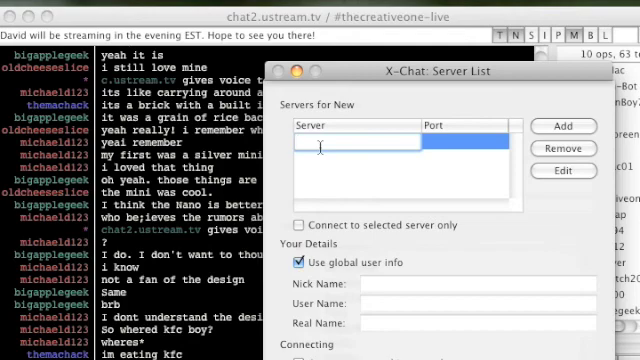
# Step: Enter irc.wyldryde.org as the new network's server with port 6667
pyautogui.write('chat2.')
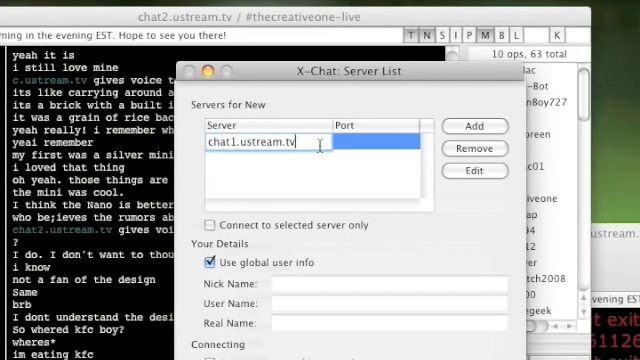
pyautogui.press('Backspace')
pyautogui.write('irc.wyld')
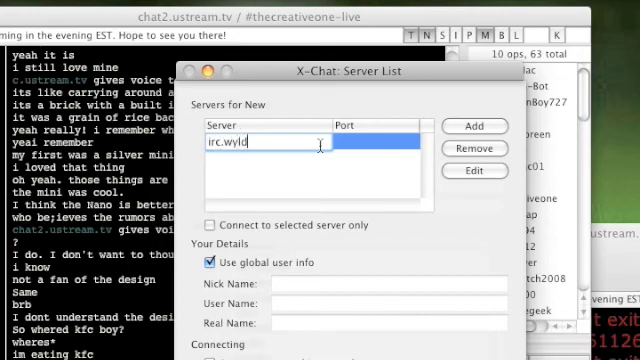
pyautogui.write('ryde.')
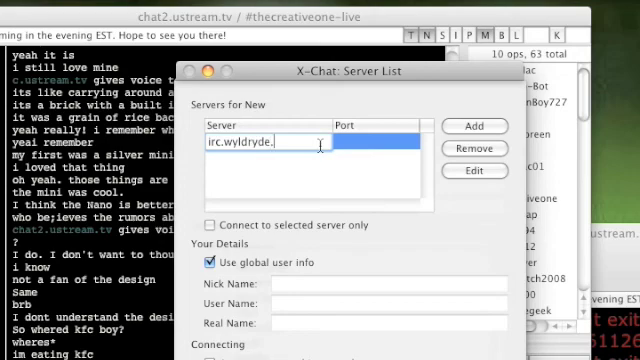
pyautogui.write('org')
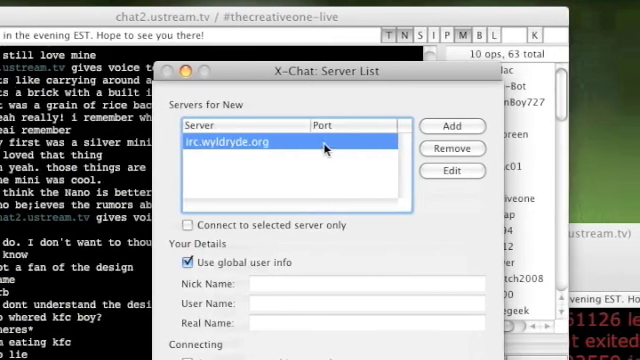
pyautogui.click(383, 147)
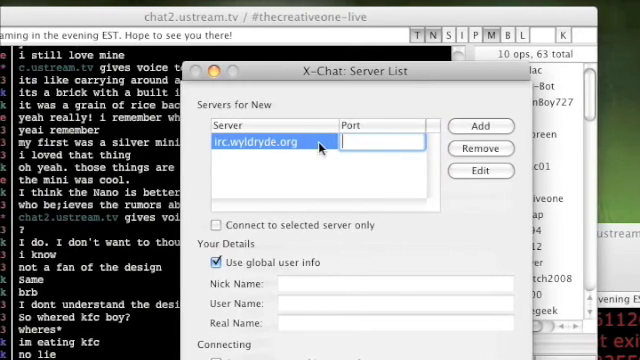
pyautogui.write('6667')
pyautogui.click(274, 142)
pyautogui.write('buraceirc.bounceme.net')
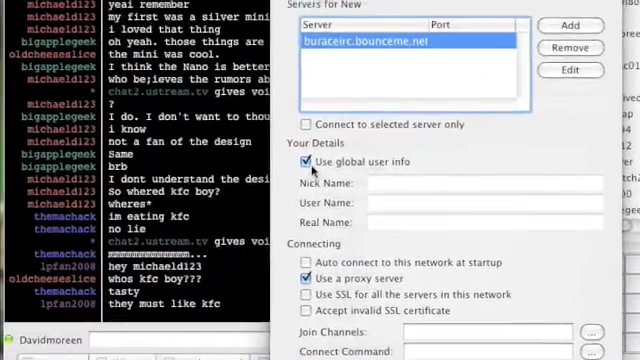
pyautogui.click(307, 180)
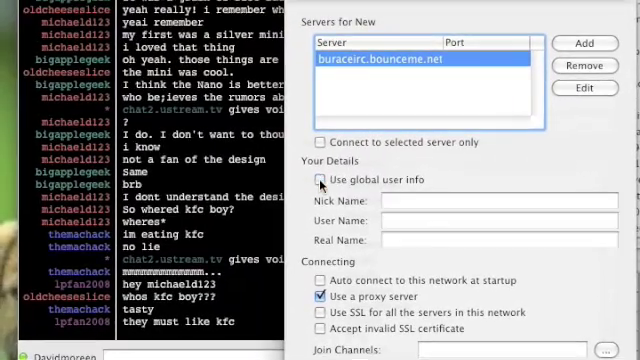
pyautogui.click(412, 184)
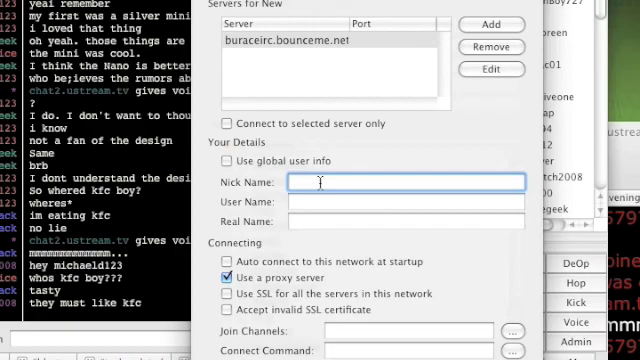
pyautogui.write('jonny')
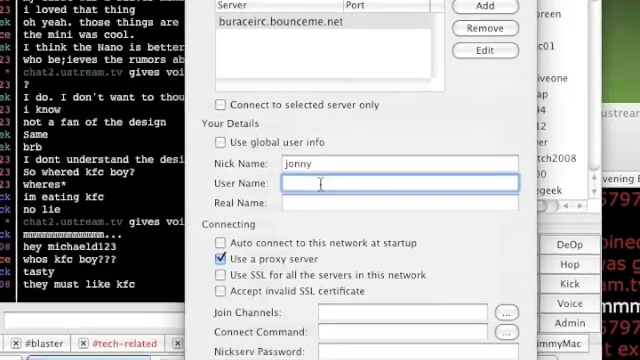
pyautogui.write('David')
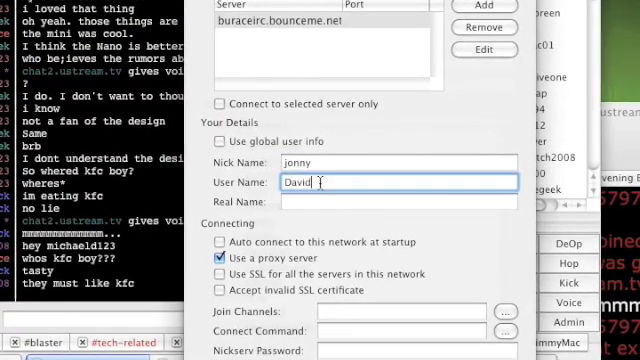
pyautogui.write('moreen')
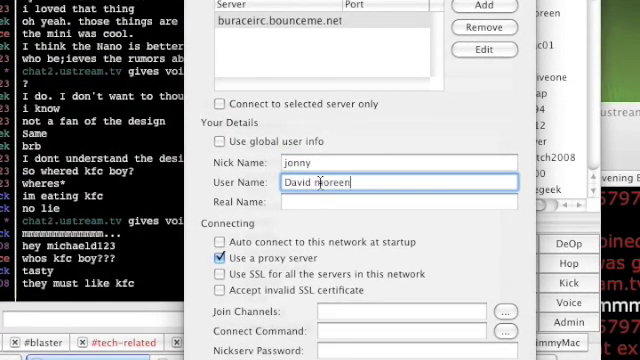
pyautogui.write('David mor')
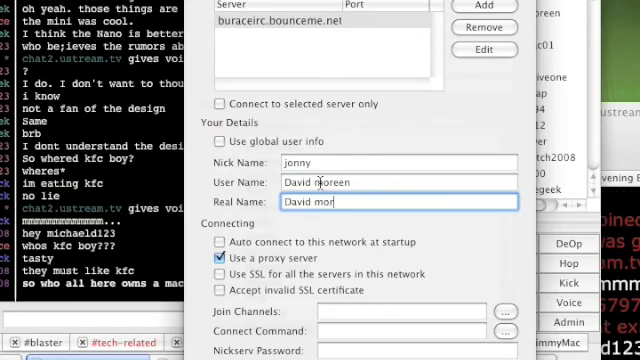
pyautogui.write('een')
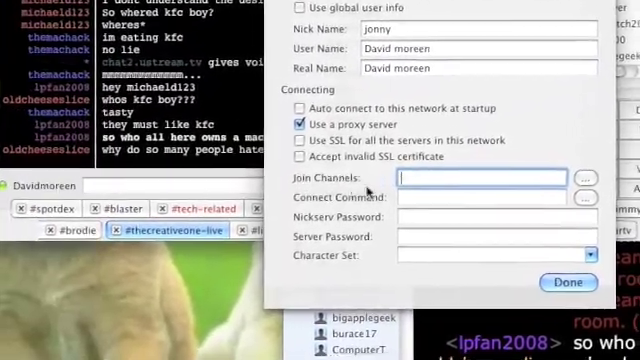
# Step: Set Join Channels to #help, Connect Command /join, fill Nickserv password, and finish
pyautogui.write('#he')
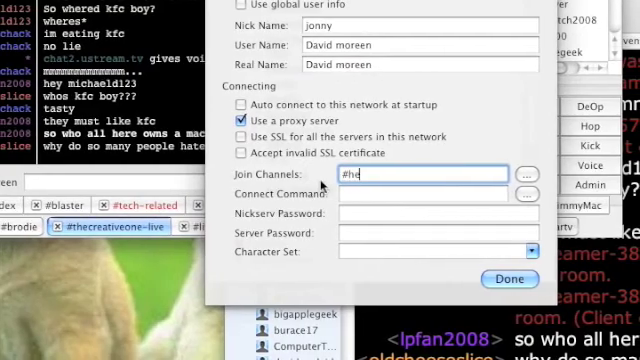
pyautogui.write('lp')
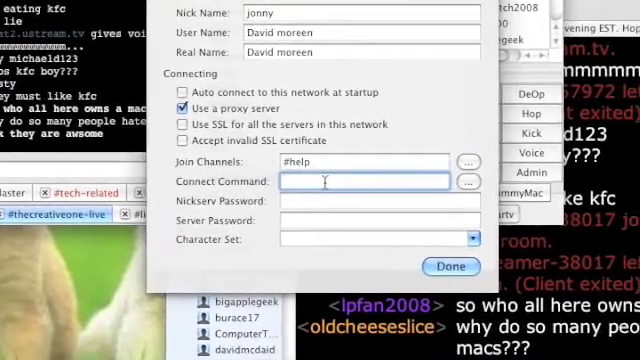
pyautogui.write('/join')
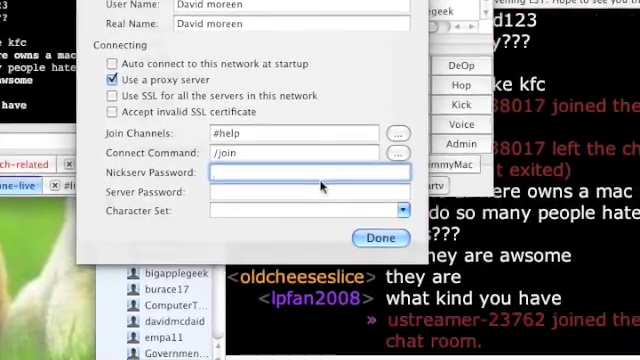
pyautogui.write('daad')
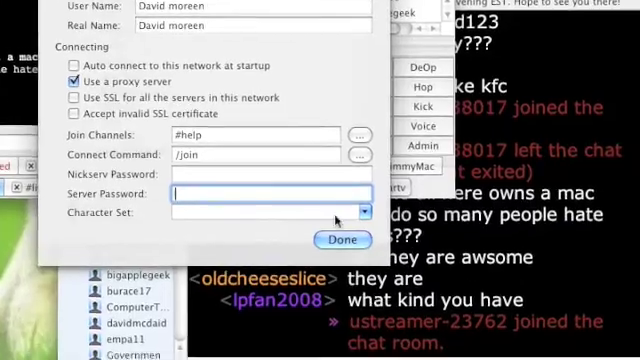
pyautogui.click(341, 240)
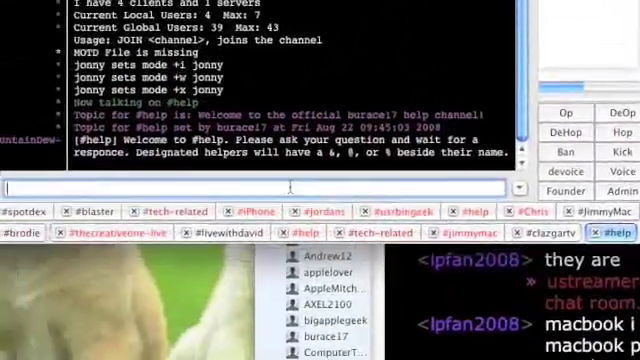
# Step: Send 'hey guys you are in a video' to the #help channel
pyautogui.write('hey guys you are')
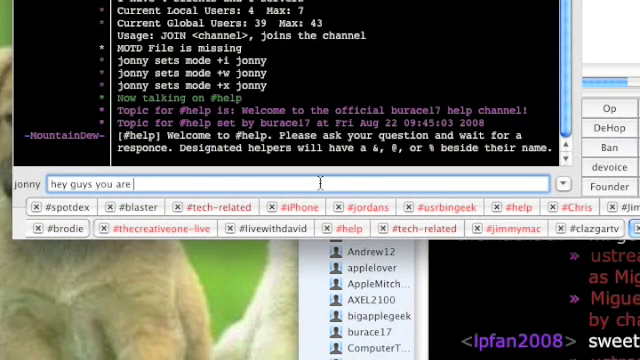
pyautogui.write('in a video')
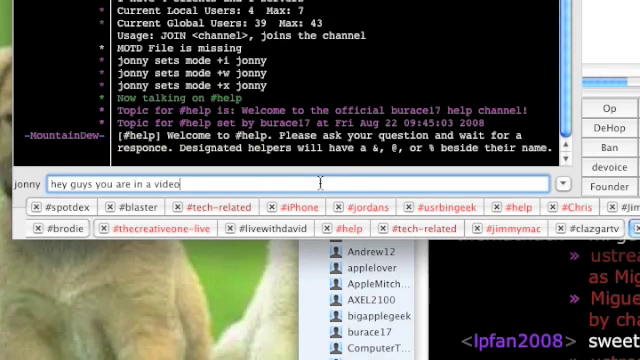
pyautogui.press('Return')
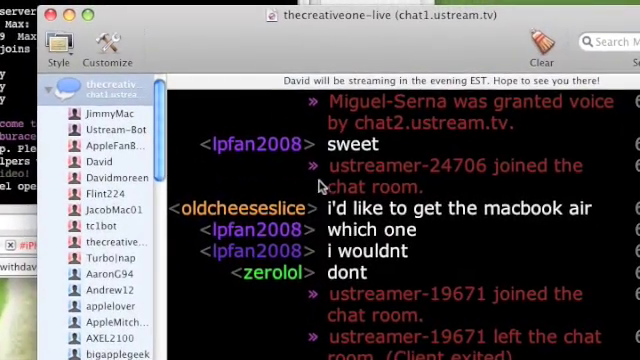
# Step: Scroll down the thecreativeone-live transcript to the newest messages
pyautogui.scroll(-3)
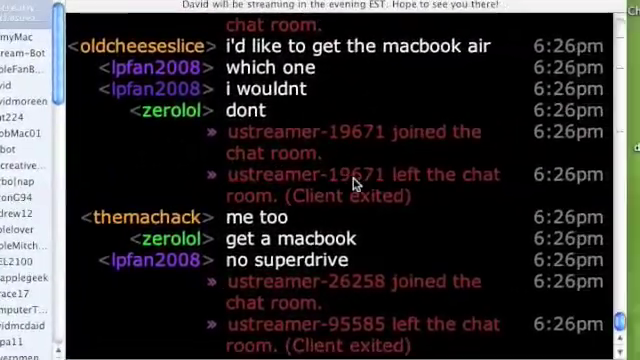
pyautogui.scroll(-3)
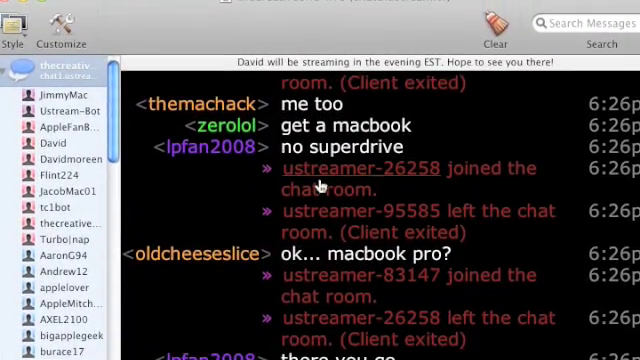
pyautogui.scroll(-3)
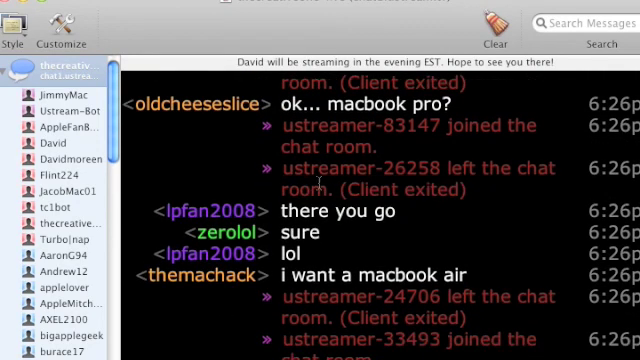
pyautogui.scroll(-3)
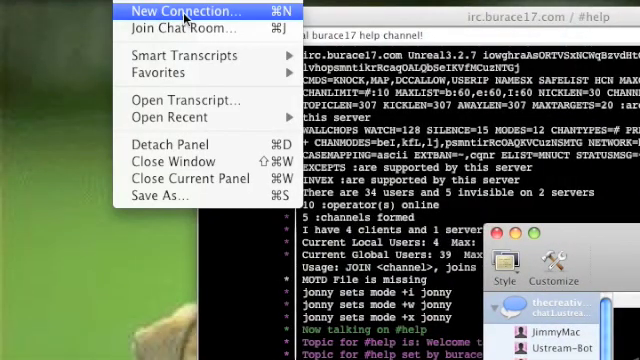
# Step: Create a new connection to buraceirc.bounceme.net as jonny1 and connect
pyautogui.click(182, 11)
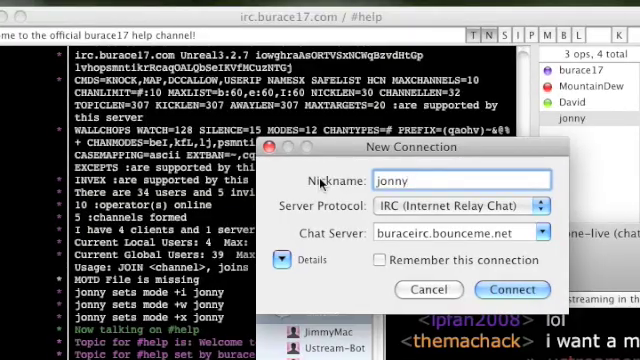
pyautogui.write('1')
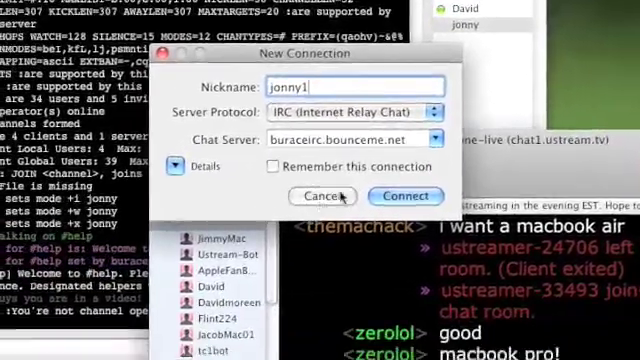
pyautogui.click(405, 195)
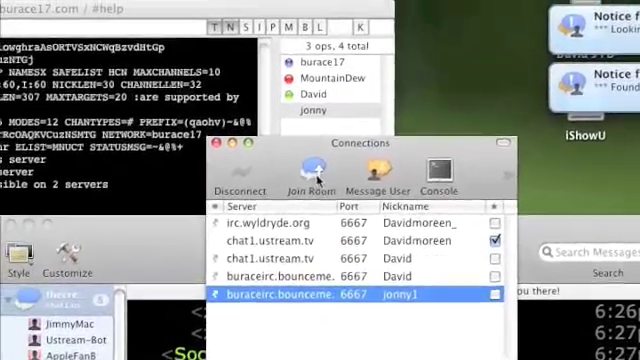
# Step: Join the #help room on the buraceirc.bounceme.net connection
pyautogui.click(302, 175)
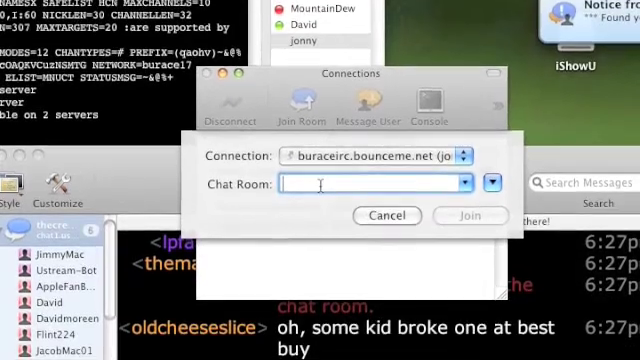
pyautogui.write('#he')
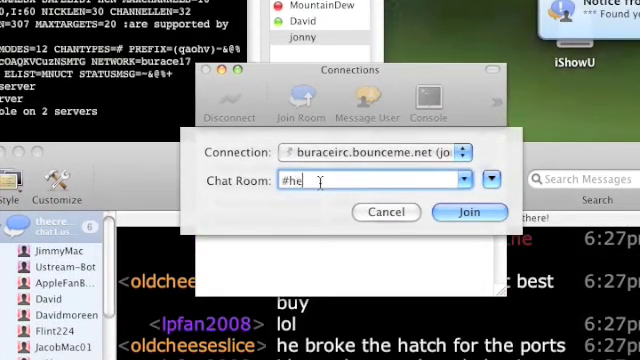
pyautogui.write('lp')
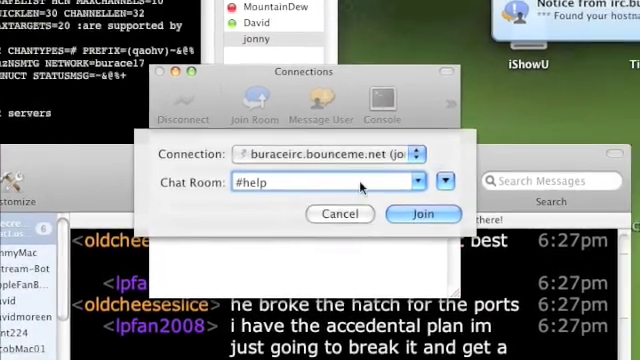
pyautogui.click(423, 214)
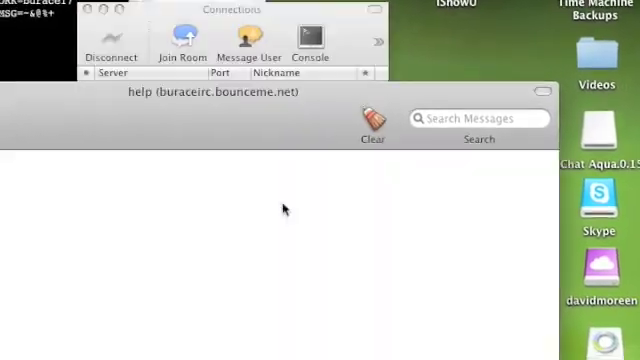